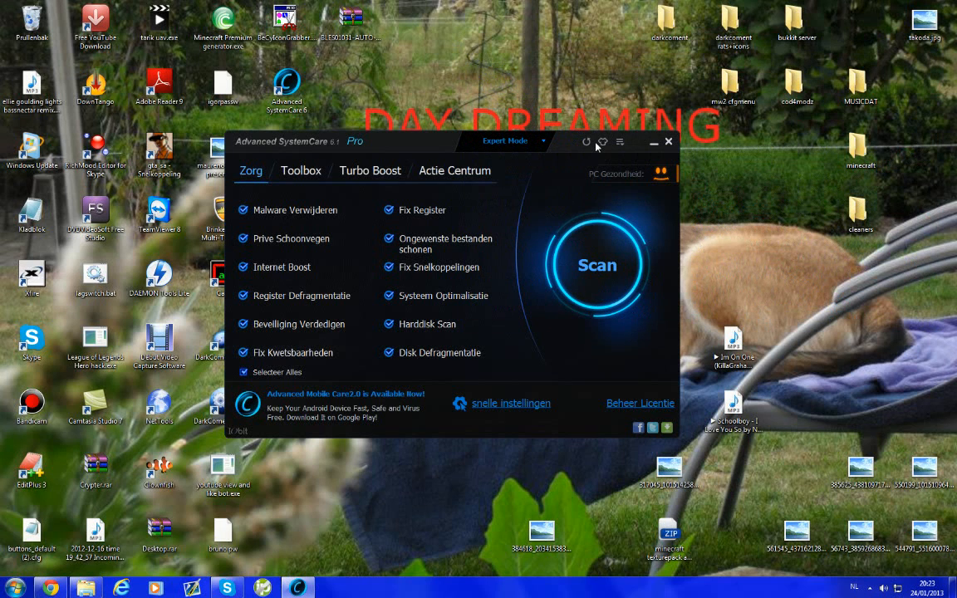
pyautogui.moveTo(485, 100)
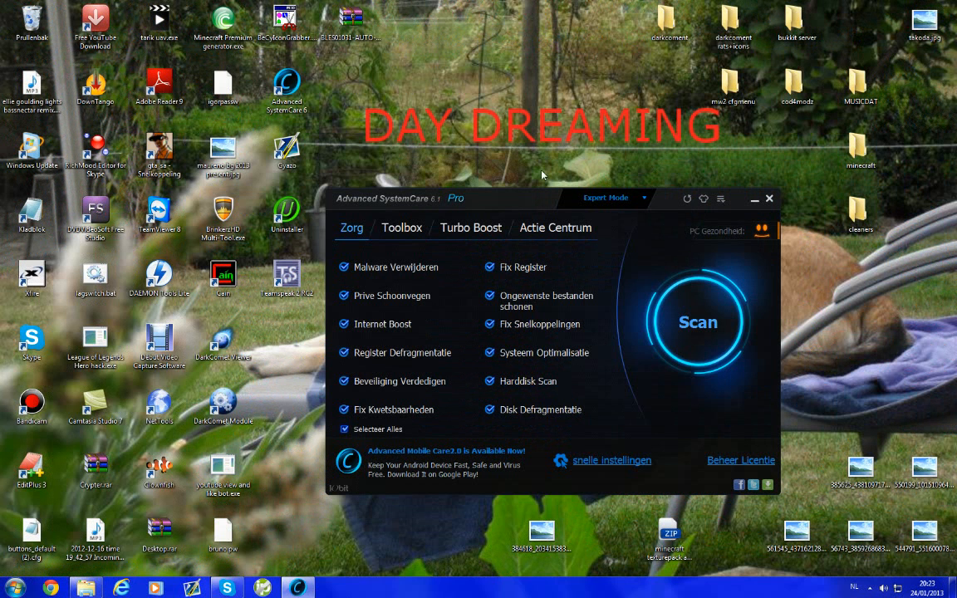
pyautogui.moveTo(694, 282)
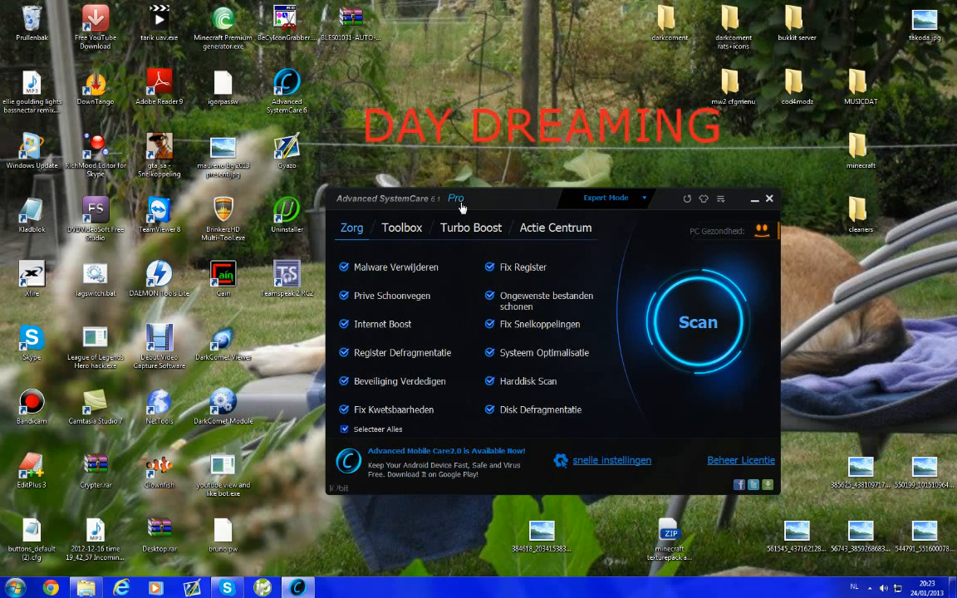
pyautogui.moveTo(525, 372)
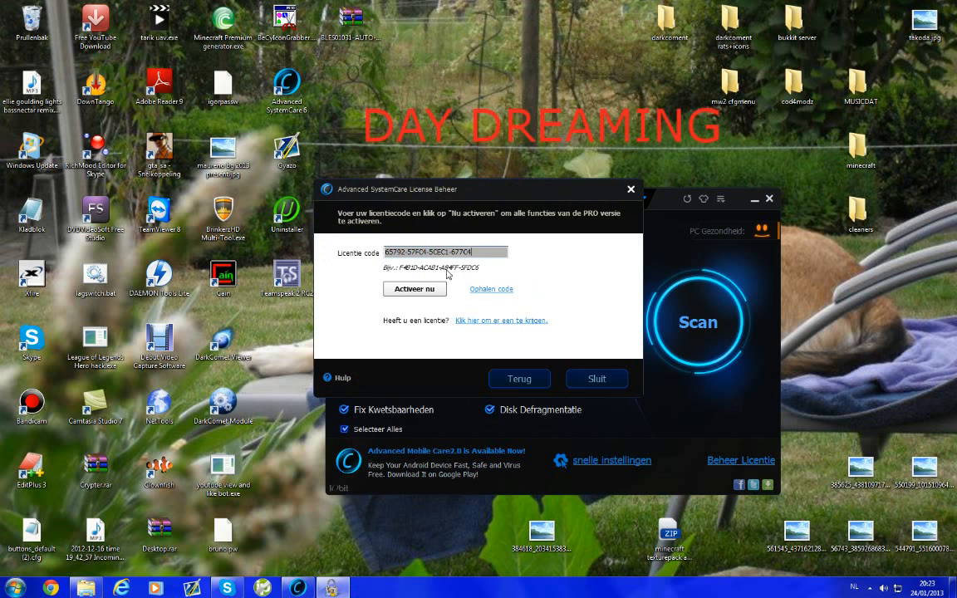
# Activate the Pro license code, dismiss the success message and reopen the license manager to confirm 330 days remaining
pyautogui.tripleClick(445, 250)
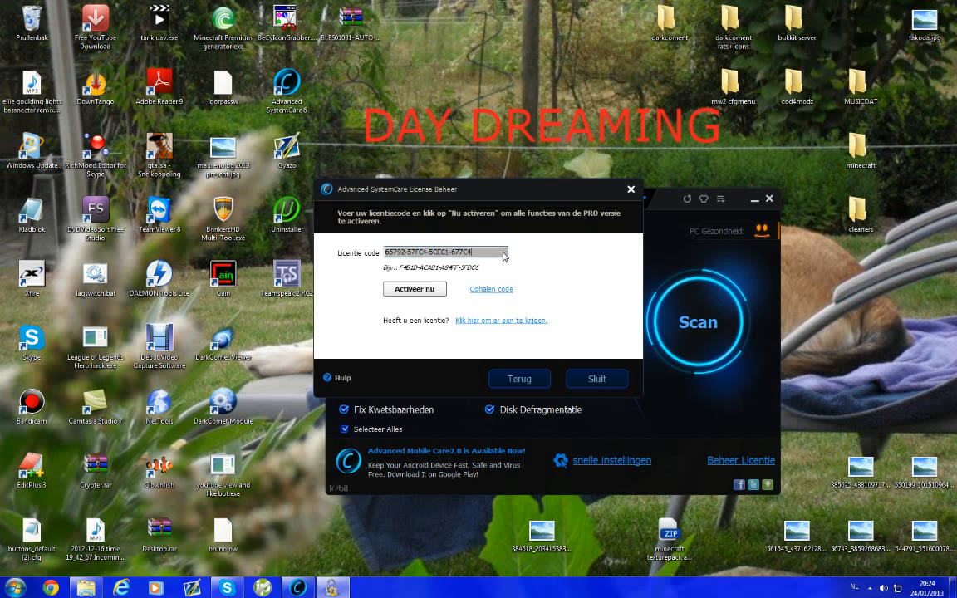
pyautogui.moveTo(464, 276)
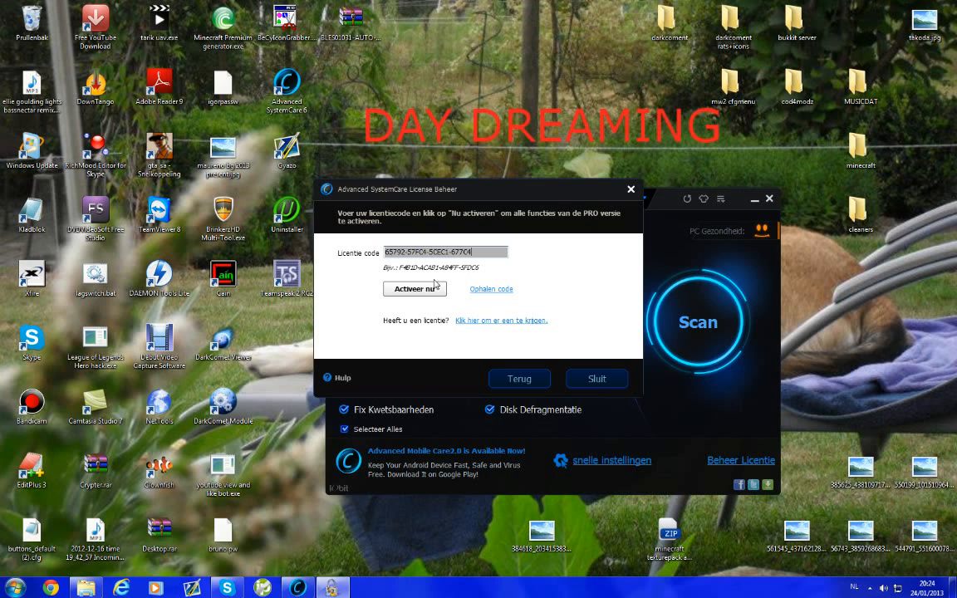
pyautogui.click(415, 289)
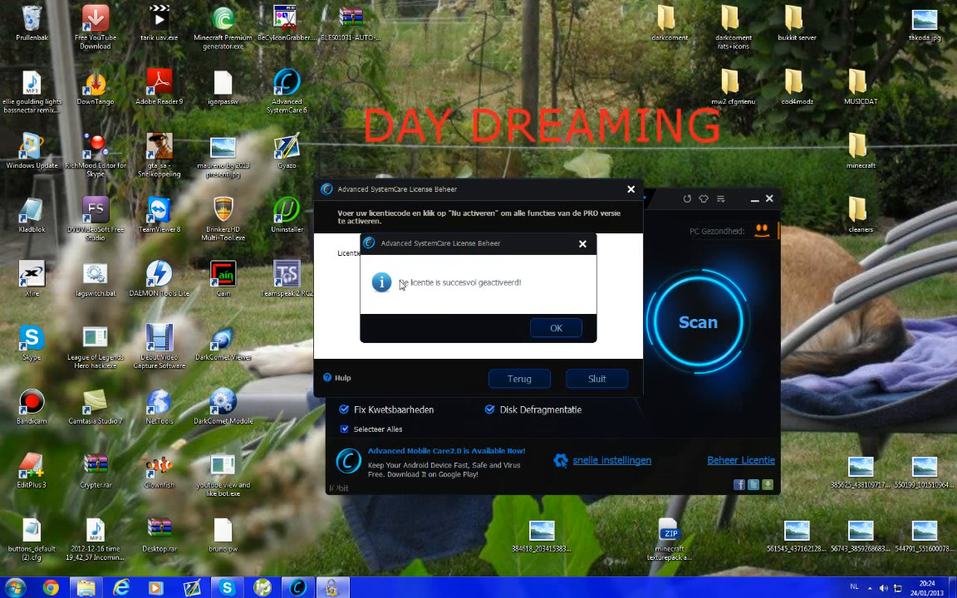
pyautogui.click(555, 328)
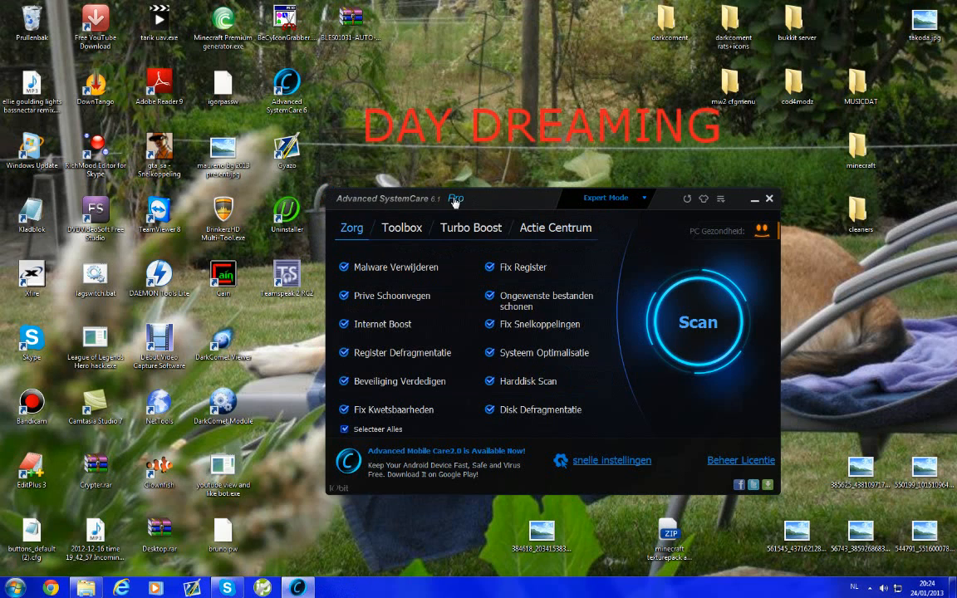
pyautogui.click(741, 460)
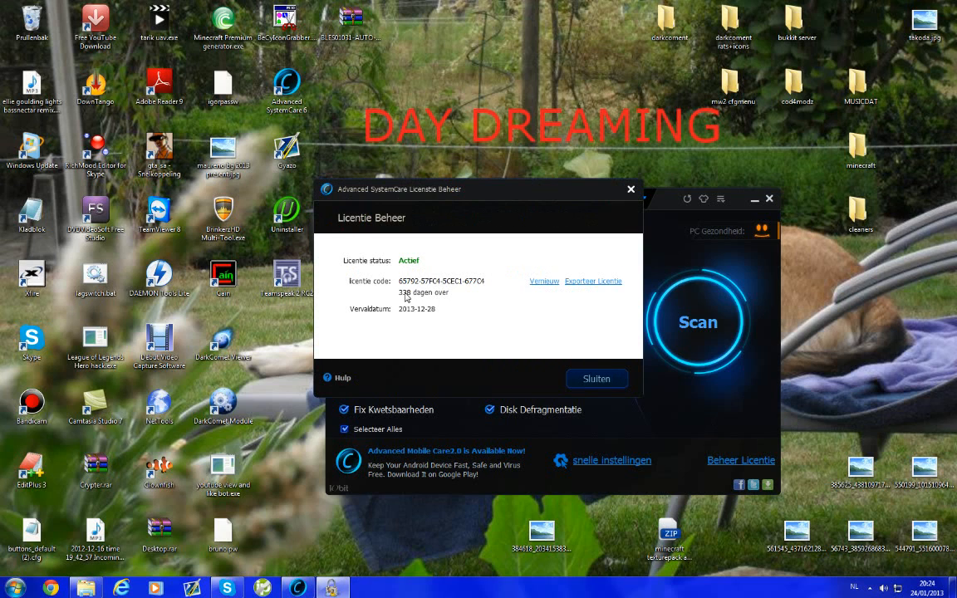
pyautogui.moveTo(381, 299)
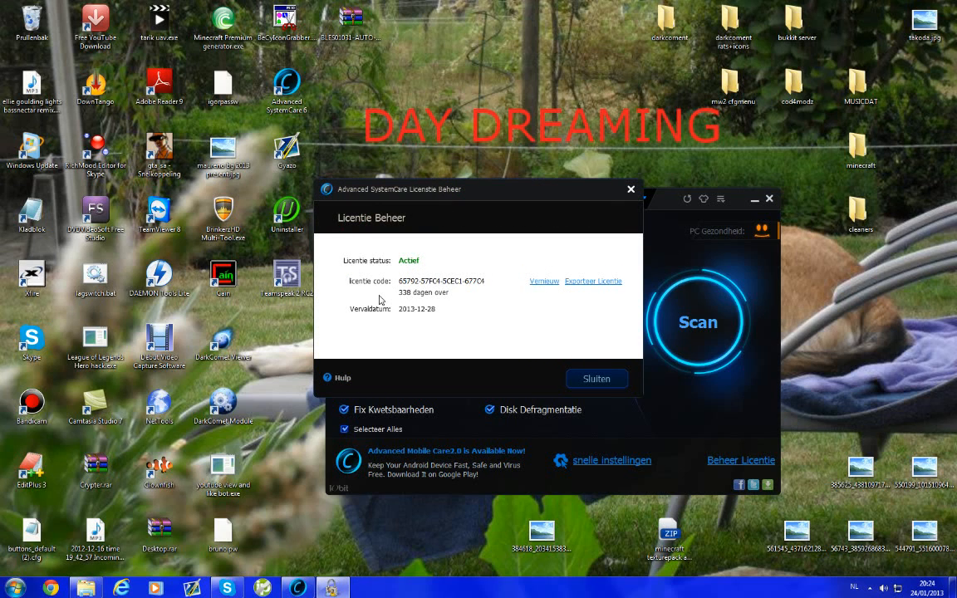
pyautogui.moveTo(448, 324)
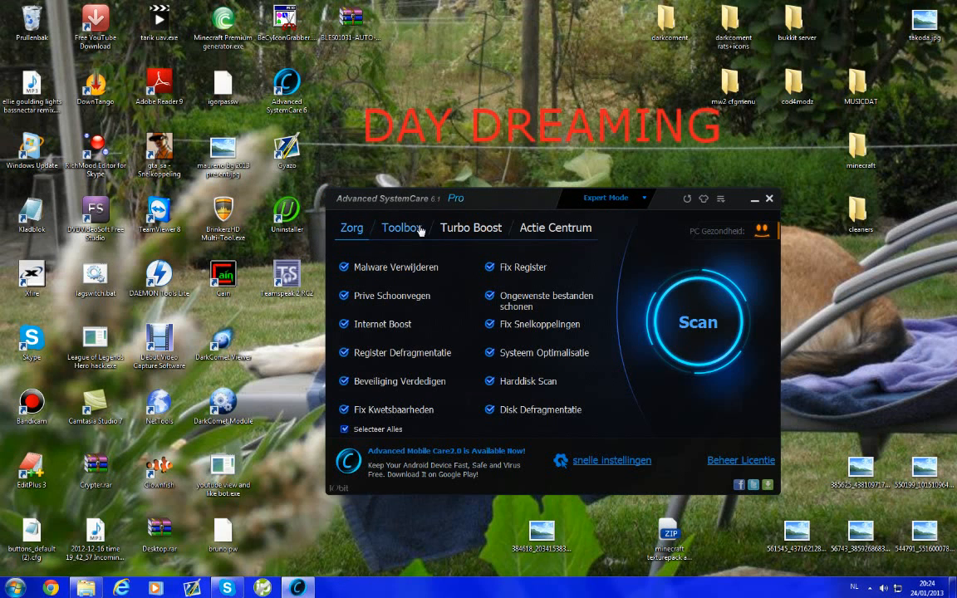
# Browse the Toolbox and Actie Centrum, return to Zorg, then close Advanced SystemCare
pyautogui.click(402, 228)
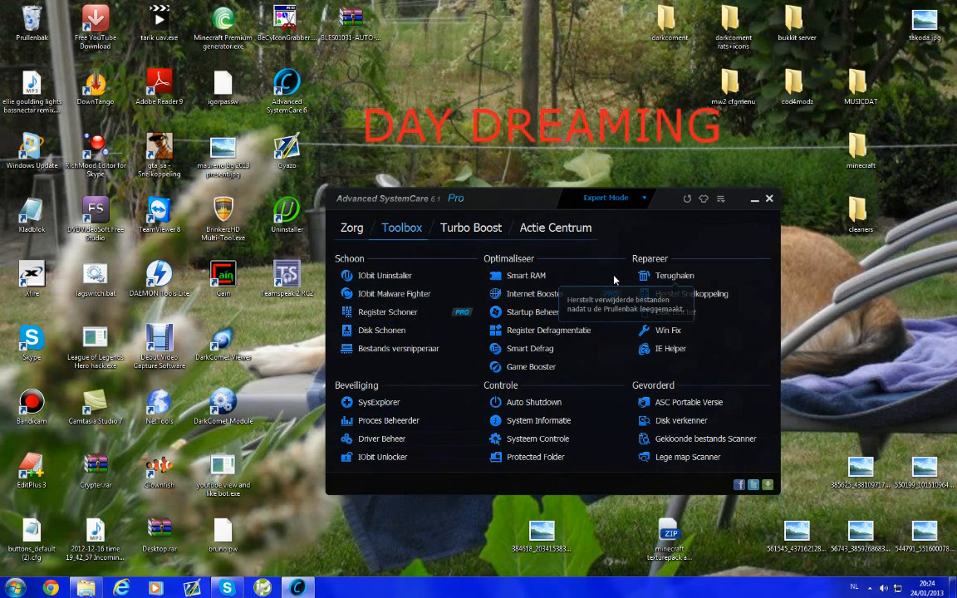
pyautogui.click(555, 227)
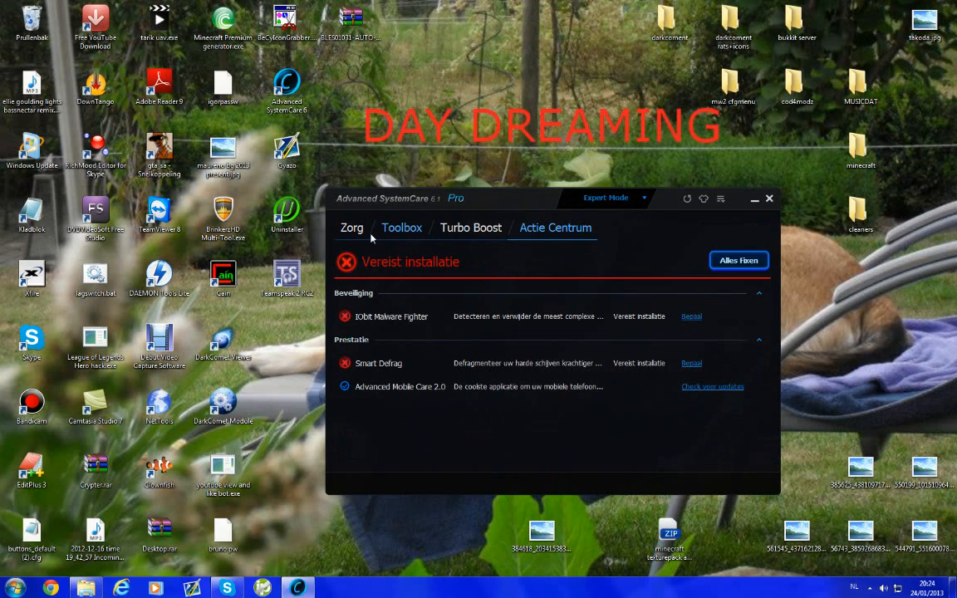
pyautogui.click(351, 228)
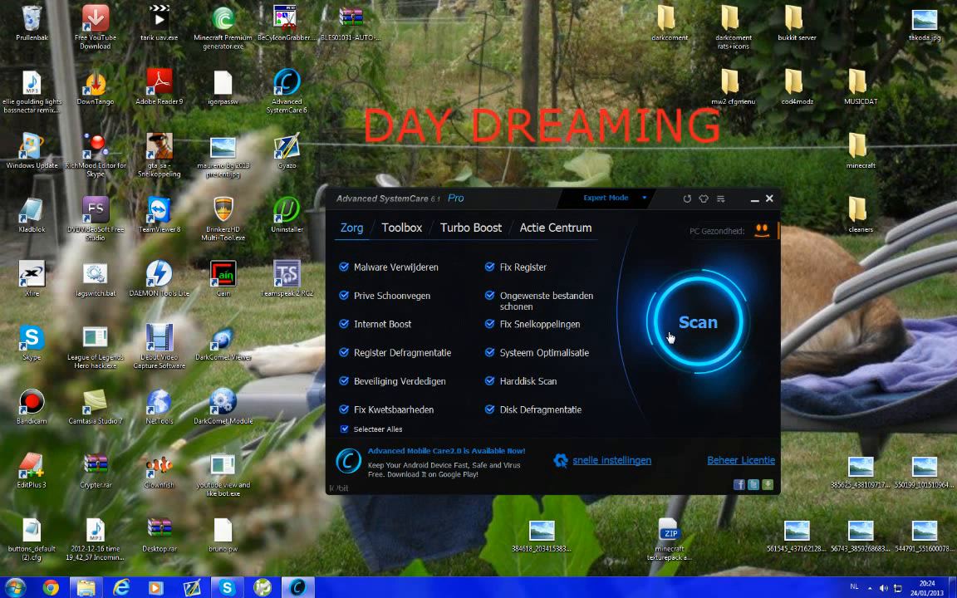
pyautogui.moveTo(607, 322)
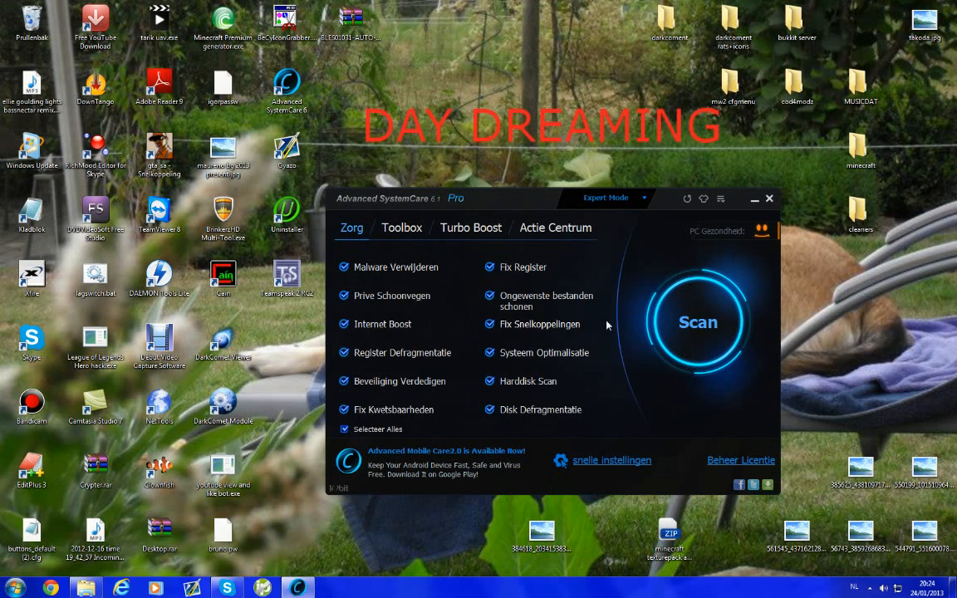
pyautogui.moveTo(745, 213)
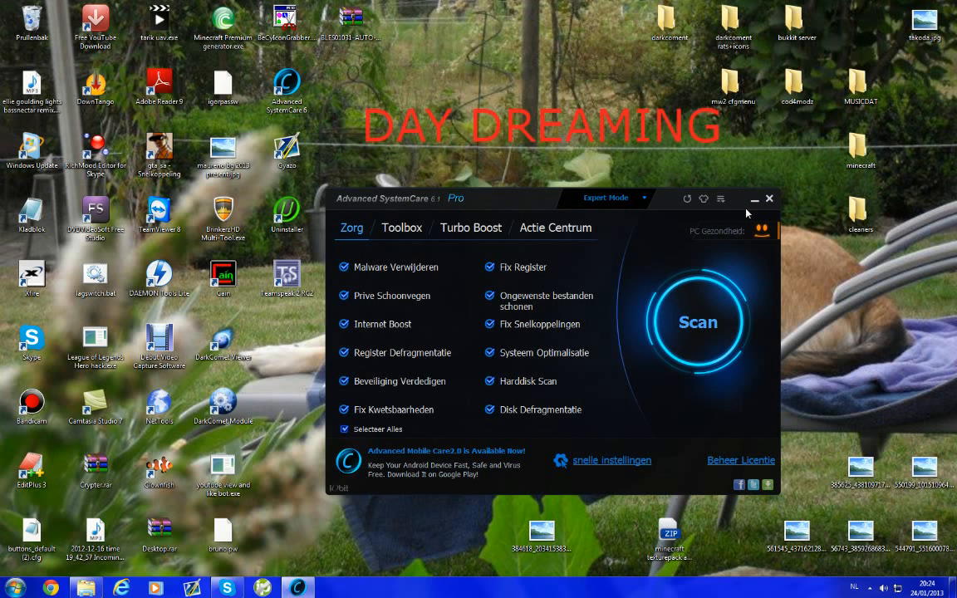
pyautogui.click(767, 199)
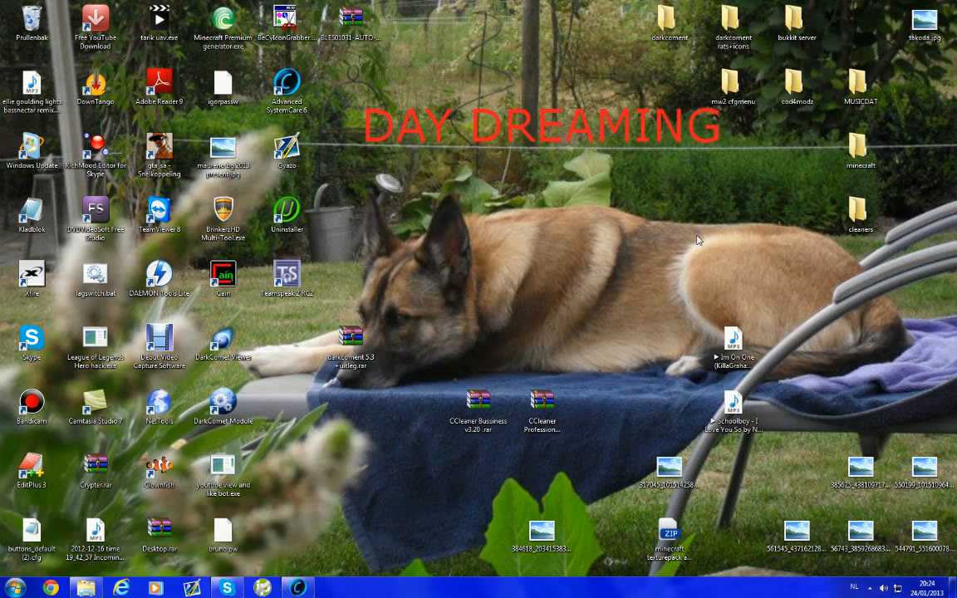